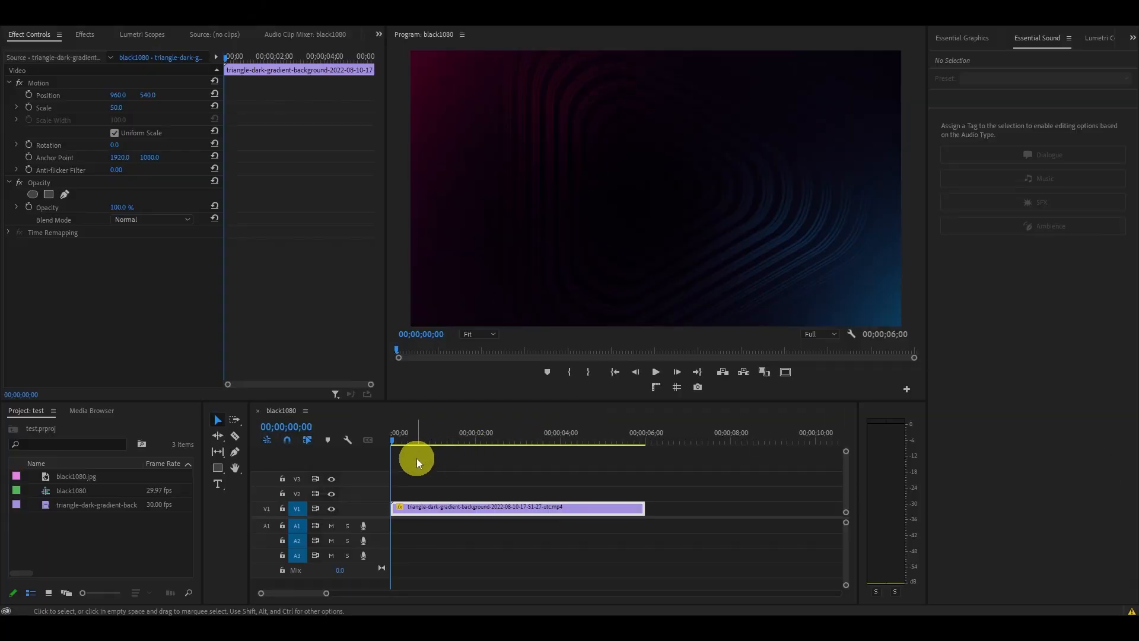
# - Add large, widely spaced white ADOBE text and extend its clip to the background's length
pyautogui.moveTo(415, 457); pyautogui.dragTo(483, 458)
pyautogui.write('ADOBE')
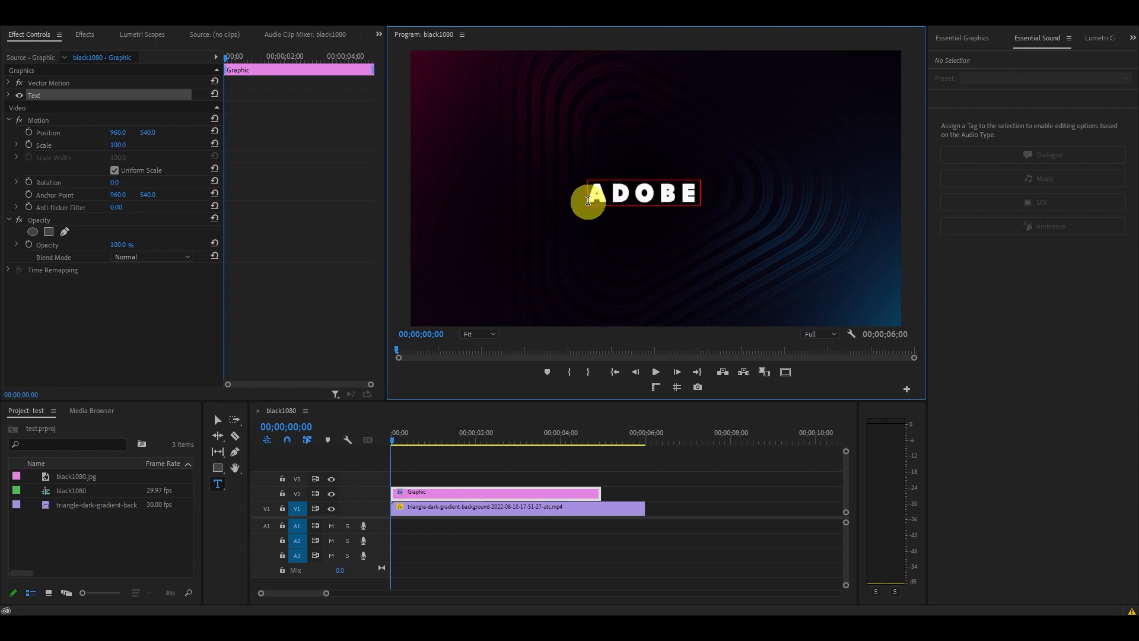
pyautogui.click(959, 38)
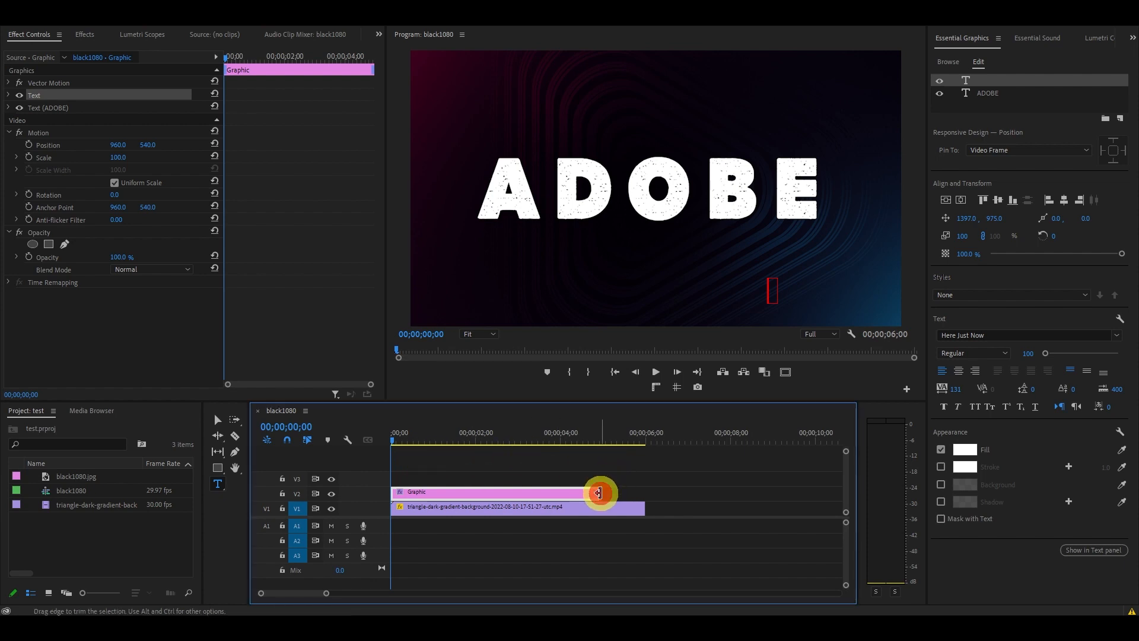
pyautogui.moveTo(599, 493); pyautogui.dragTo(643, 493)
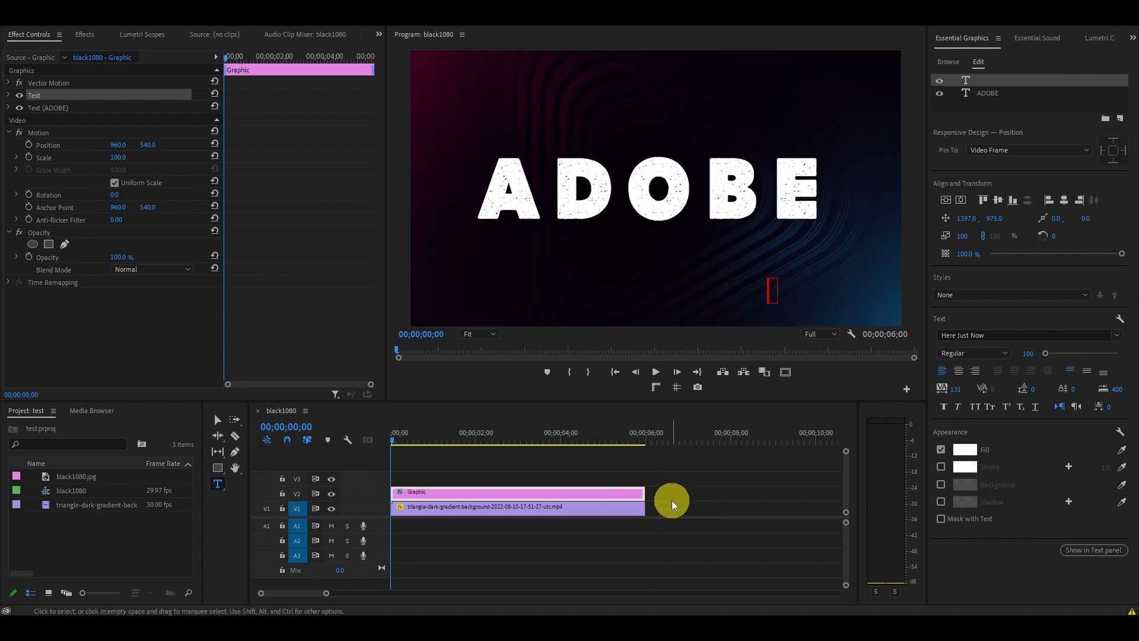
# - Apply Basic 3D to the ADOBE graphic clip and set a Tilt keyframe at 1 second
pyautogui.click(84, 35)
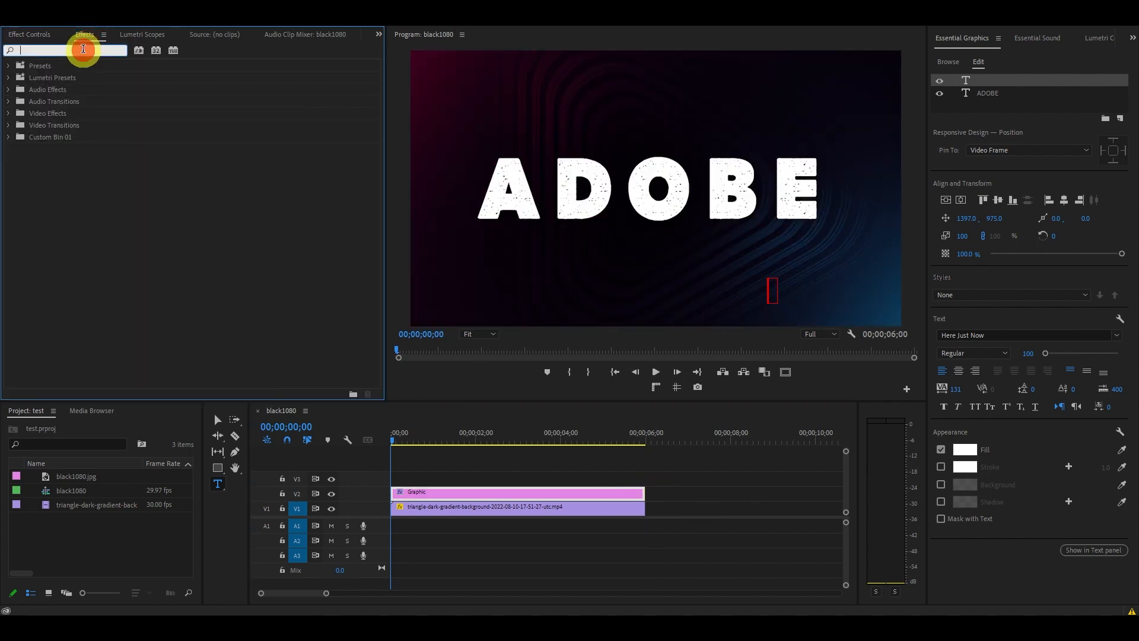
pyautogui.write('BASIC 3')
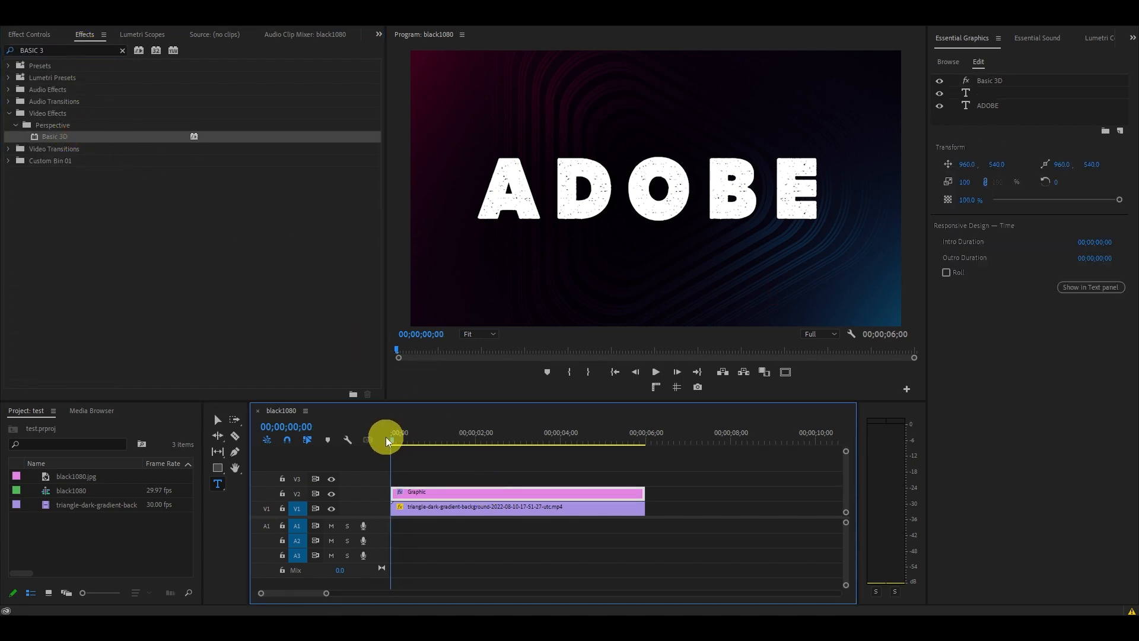
pyautogui.click(30, 35)
pyautogui.write('2')
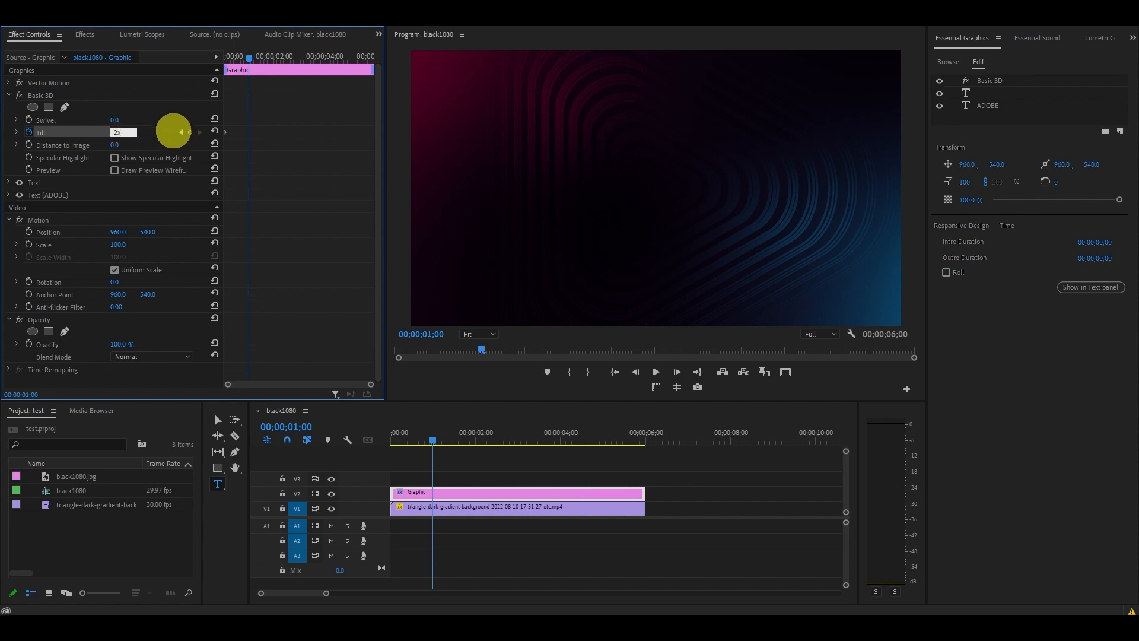
pyautogui.rightClick(249, 132)
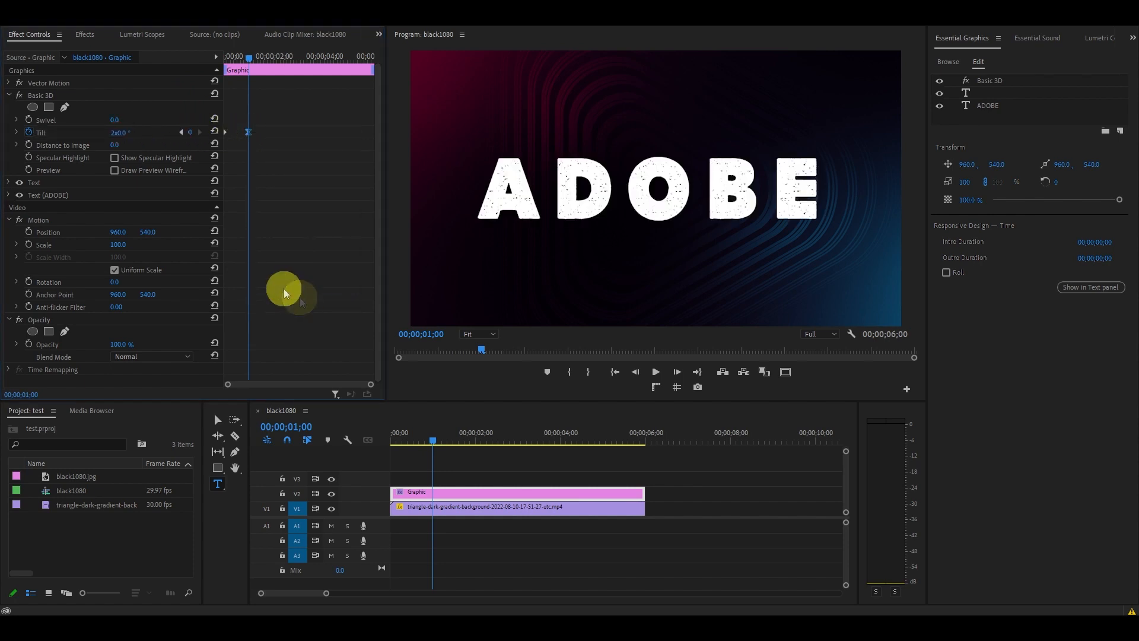
# - Apply Crop to the graphic clip, trimming Left and Right so only the letter A shows
pyautogui.click(84, 35)
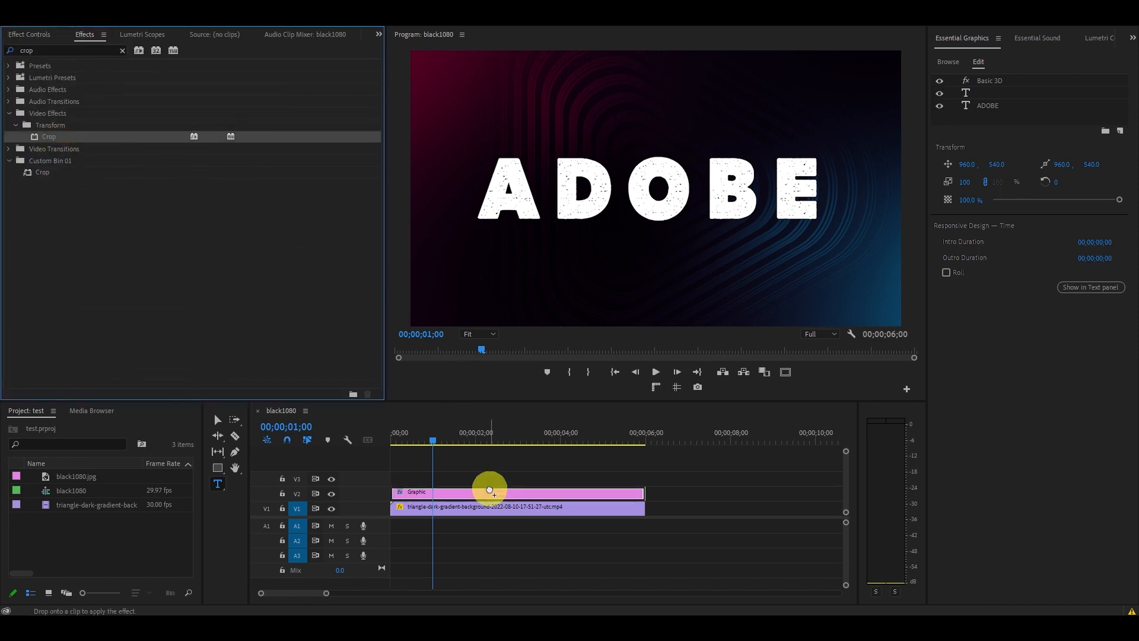
pyautogui.moveTo(490, 488); pyautogui.dragTo(491, 493)
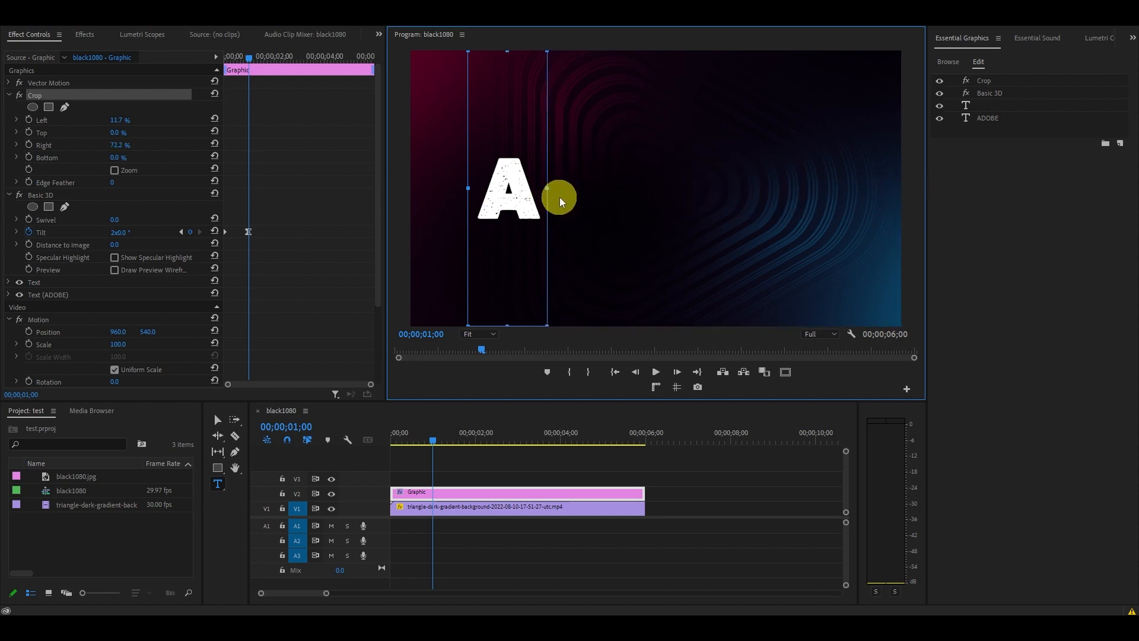
pyautogui.click(85, 34)
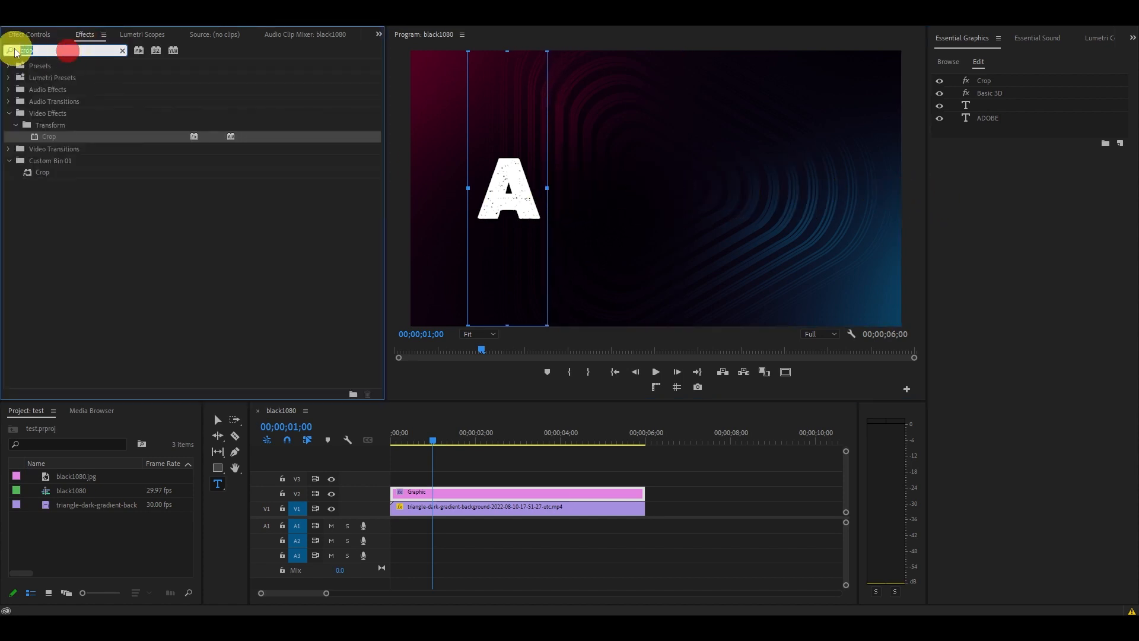
# - Add Directional Blur, keyframing Blur Length high at the start and zero at 1 second
pyautogui.write('directiona')
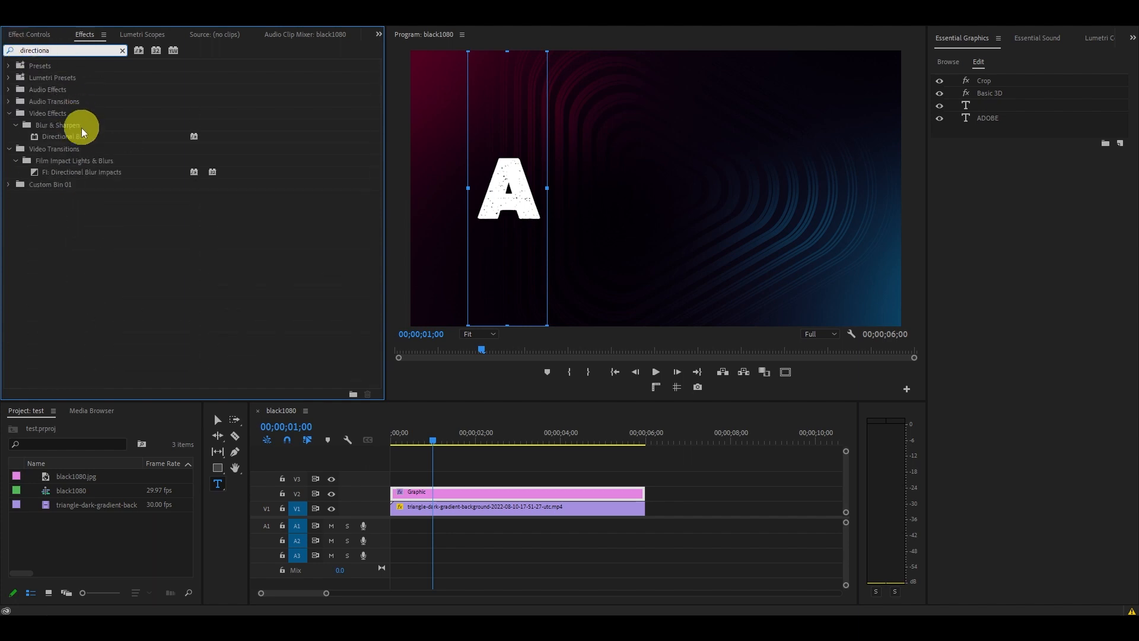
pyautogui.moveTo(66, 136); pyautogui.dragTo(491, 491)
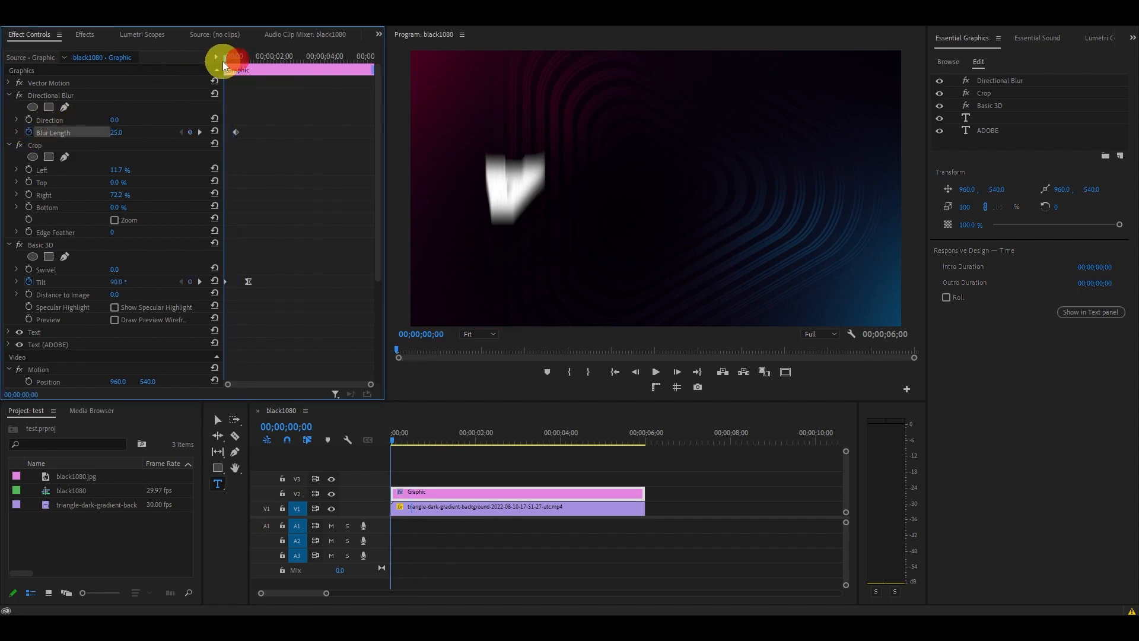
pyautogui.doubleClick(119, 131)
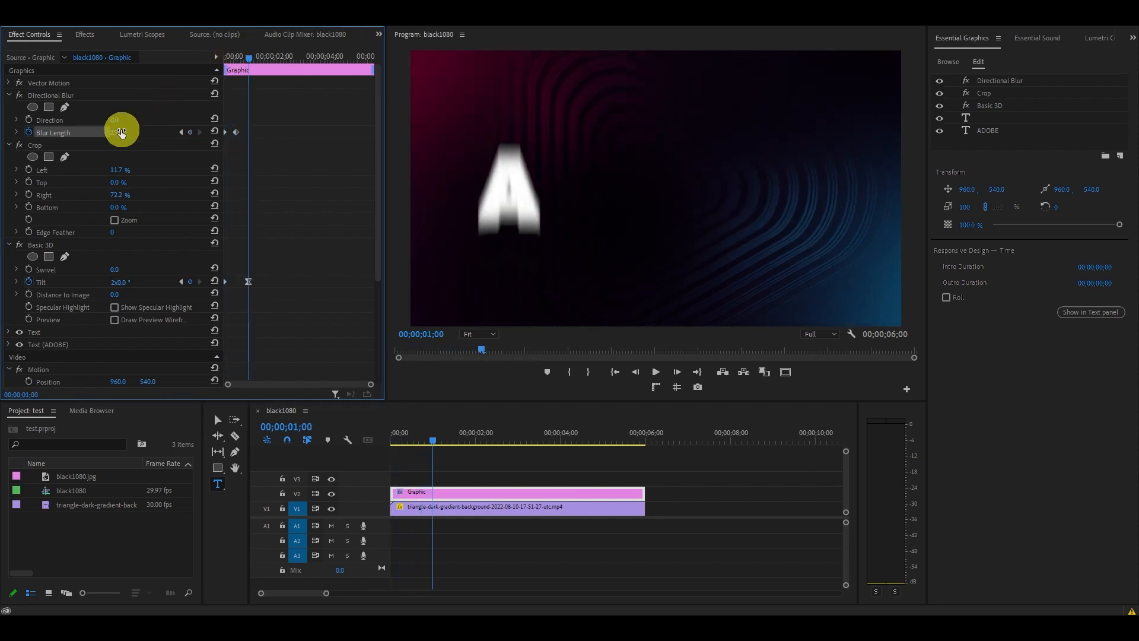
pyautogui.click(438, 494)
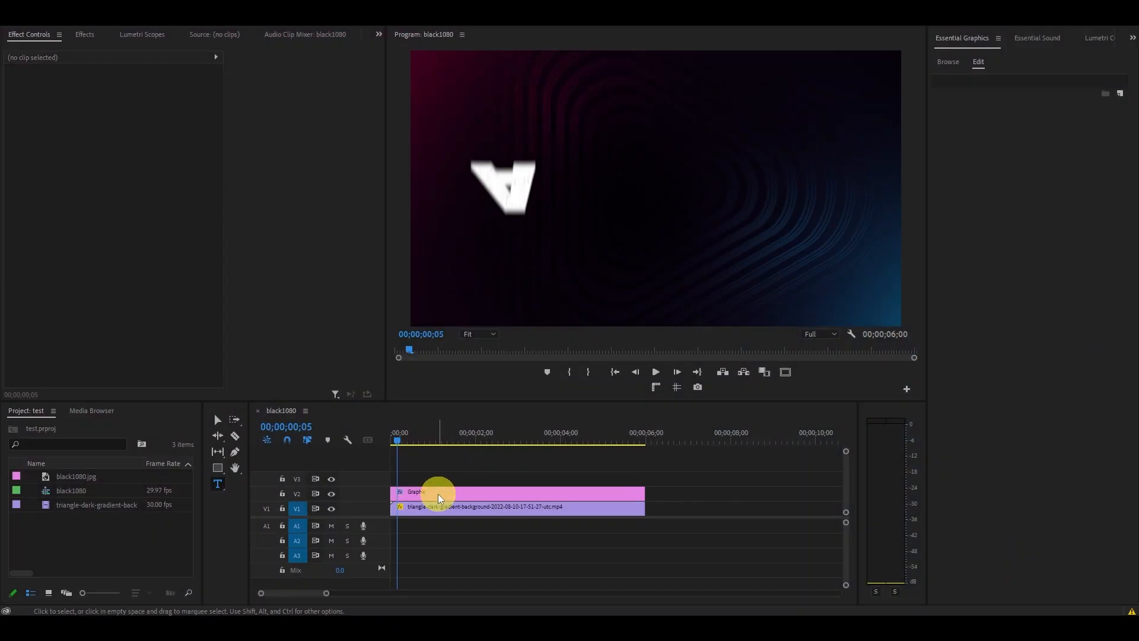
# - Duplicate the title onto V3 and V4, offset each, and recrop to reveal D and O
pyautogui.click(436, 491)
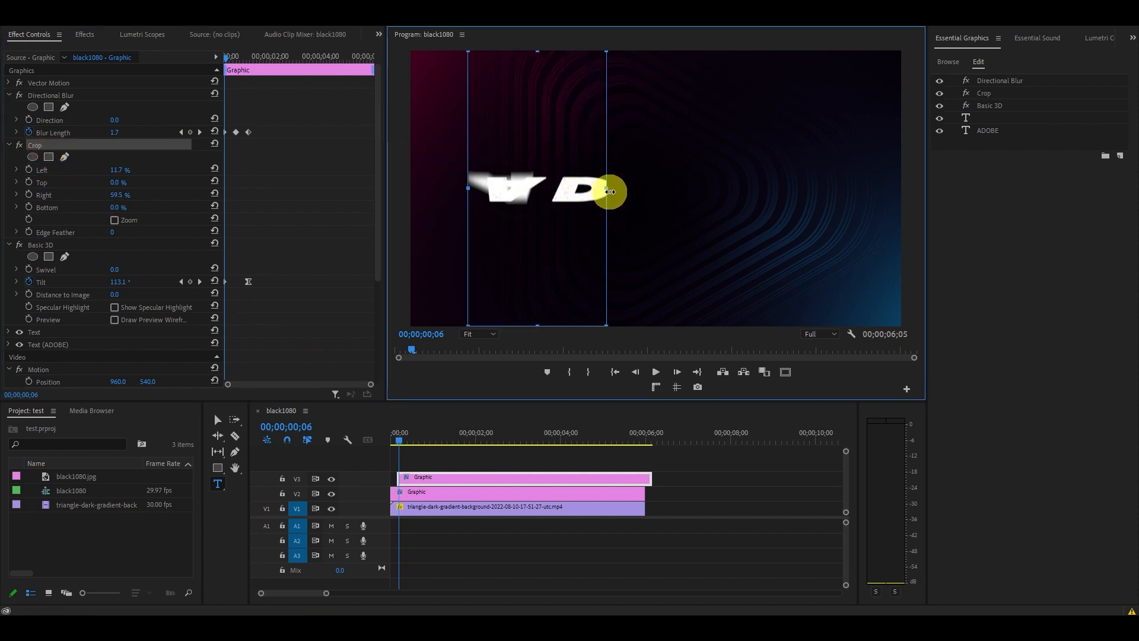
pyautogui.moveTo(609, 191); pyautogui.dragTo(473, 189)
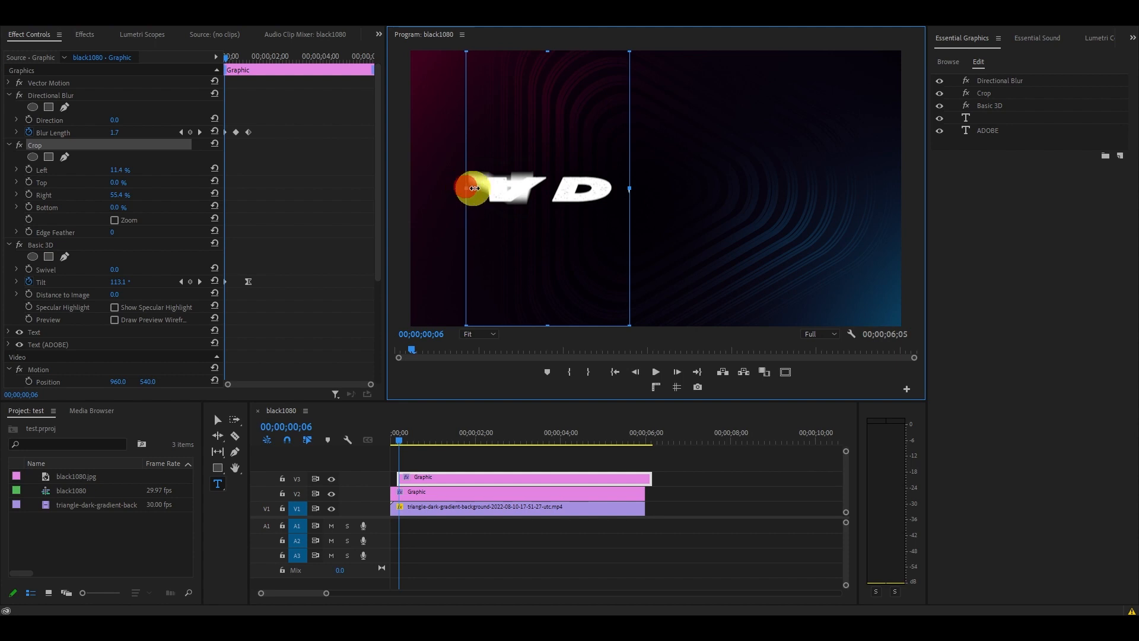
pyautogui.moveTo(472, 188); pyautogui.dragTo(548, 194)
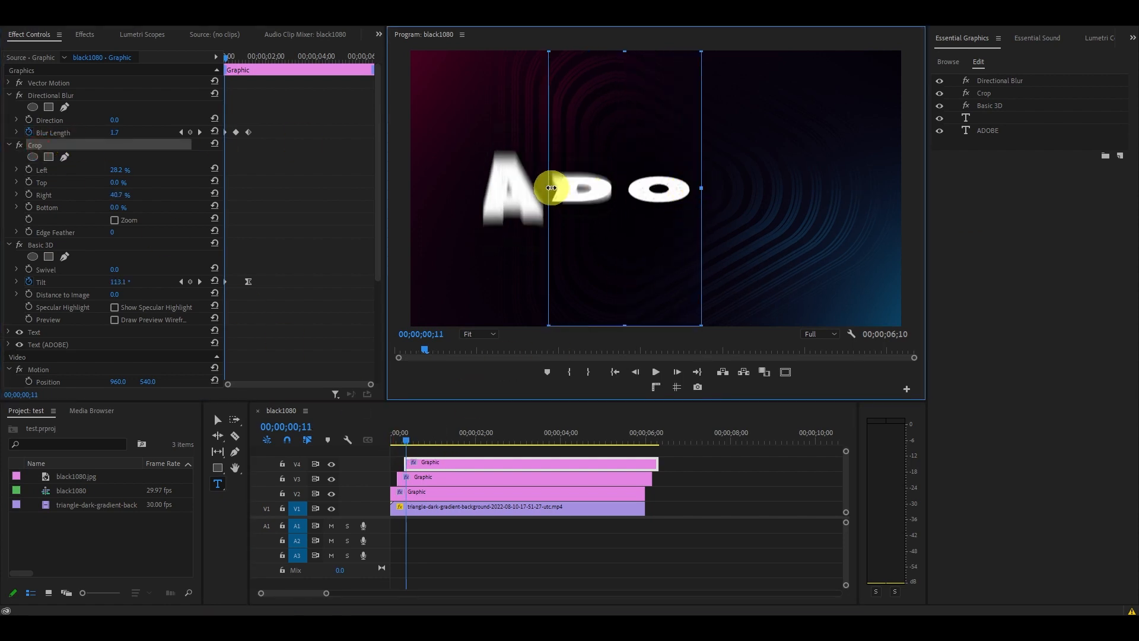
pyautogui.moveTo(548, 188); pyautogui.dragTo(623, 187)
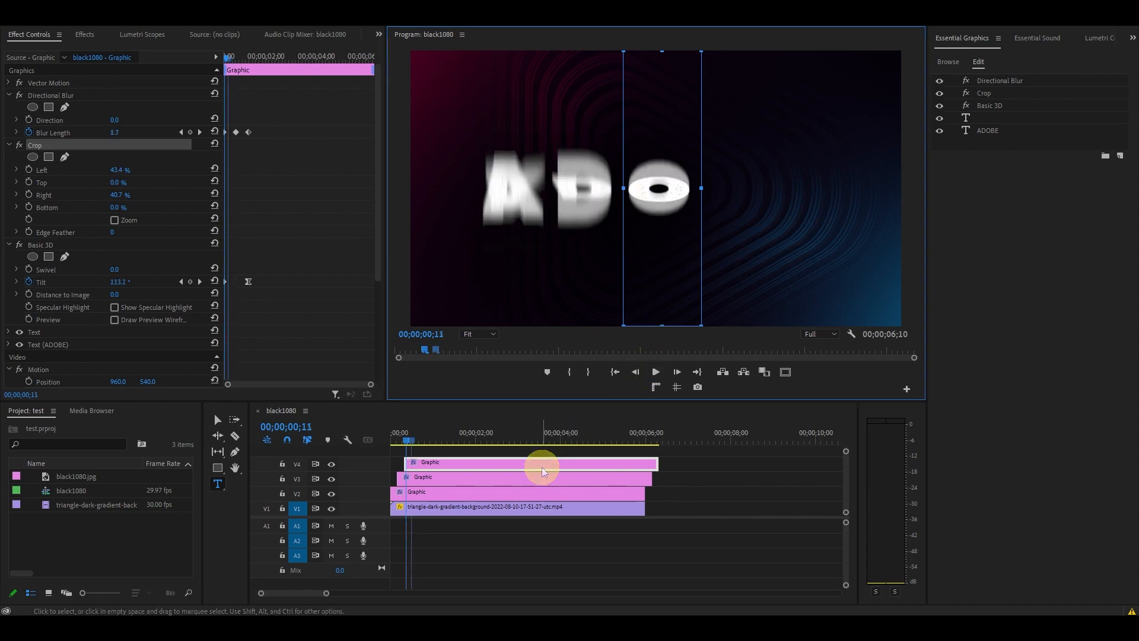